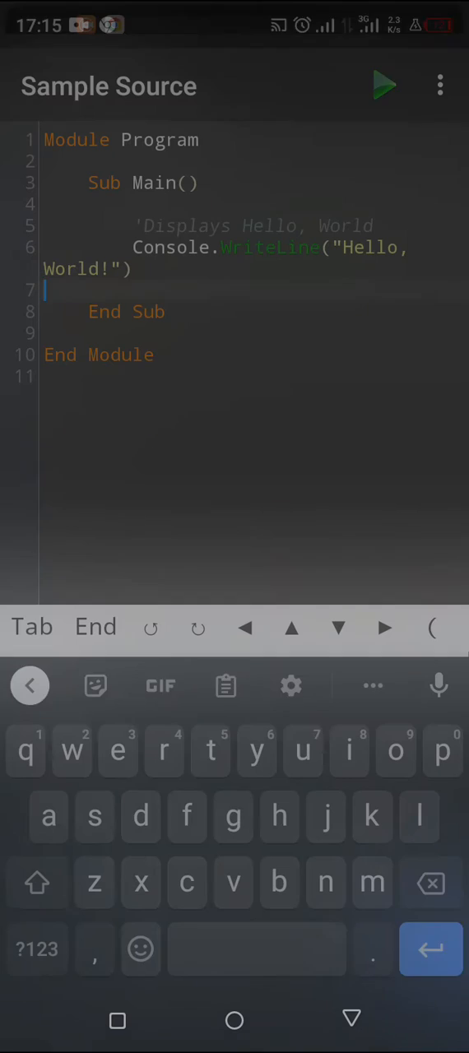
Step: Change the WriteLine greeting to "Hello, There" and dismiss the Compilation Aborted message
left_click(382, 86)
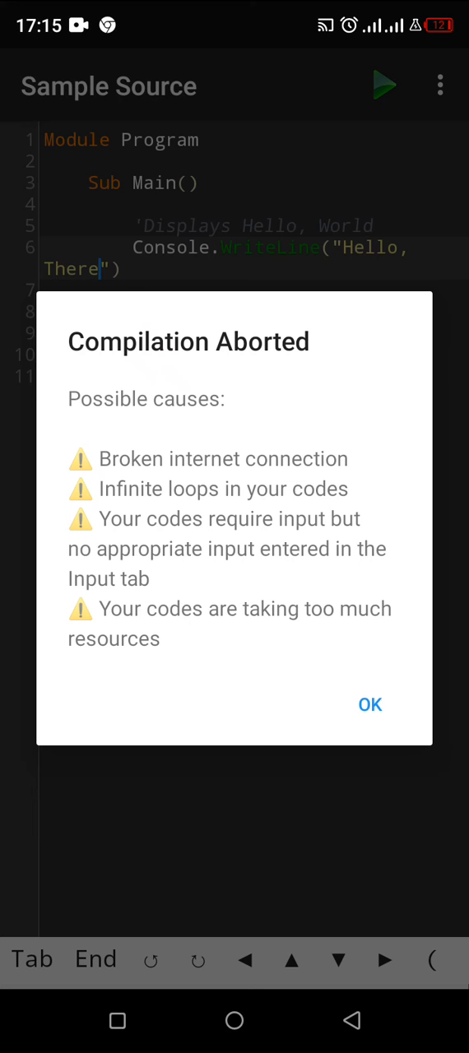
left_click(368, 704)
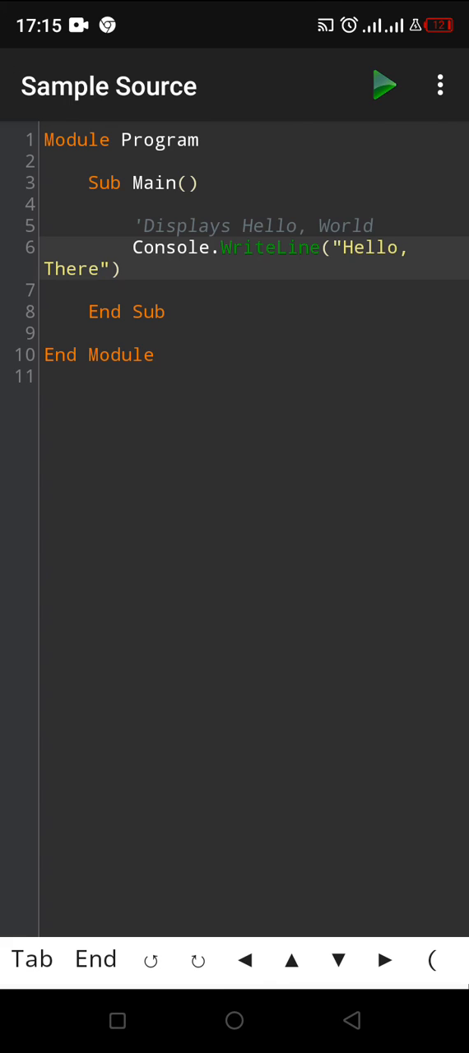
Step: Run the edited program so the Output screen shows "Hello, There"
left_click(383, 85)
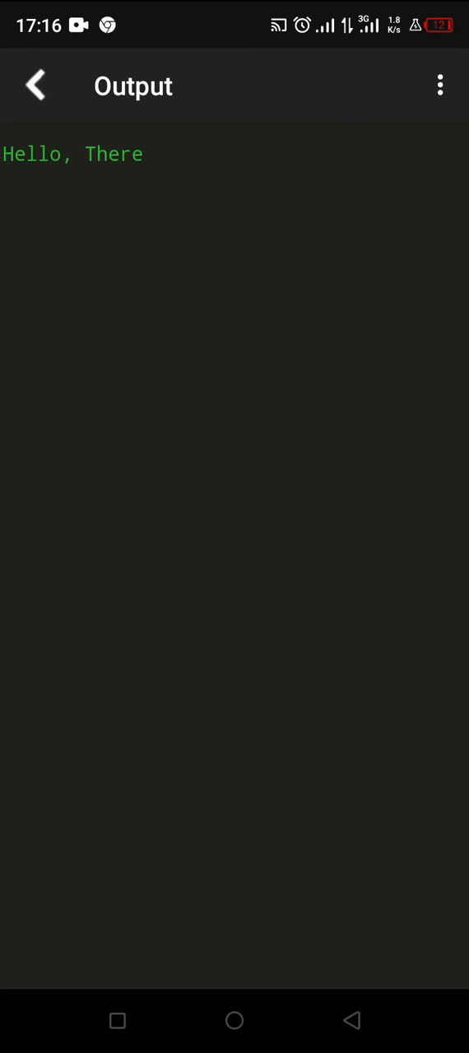